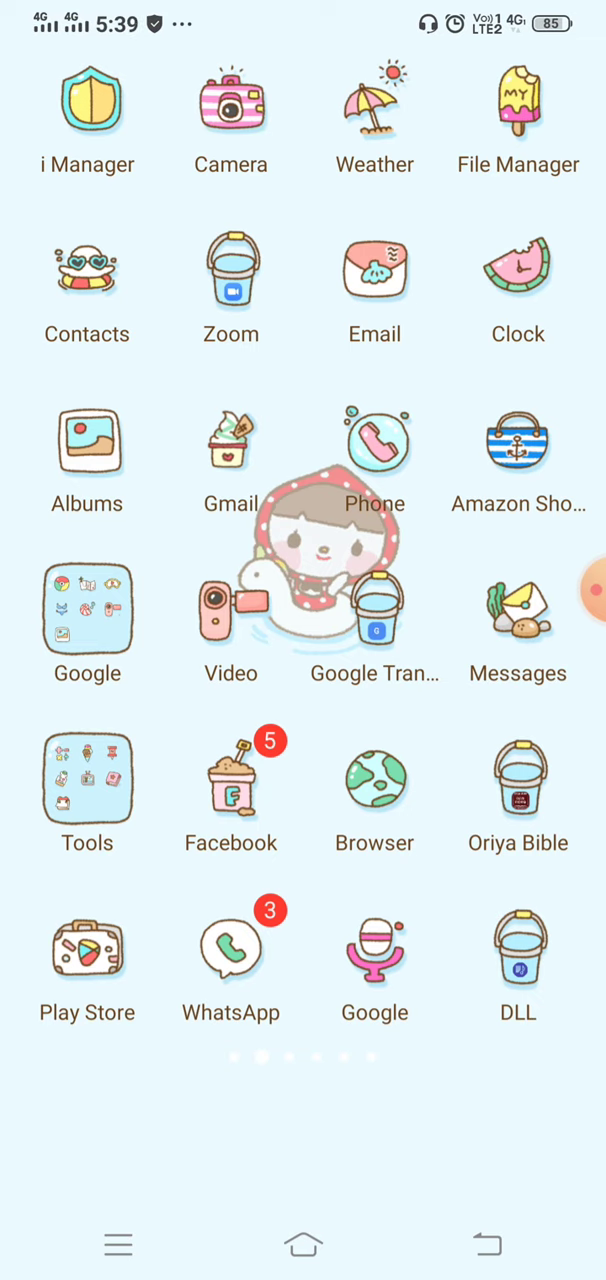
Launch Zoom from the home screen into its Meet & Chat home.
{"action": "left_click", "coordinate": [230, 288]}
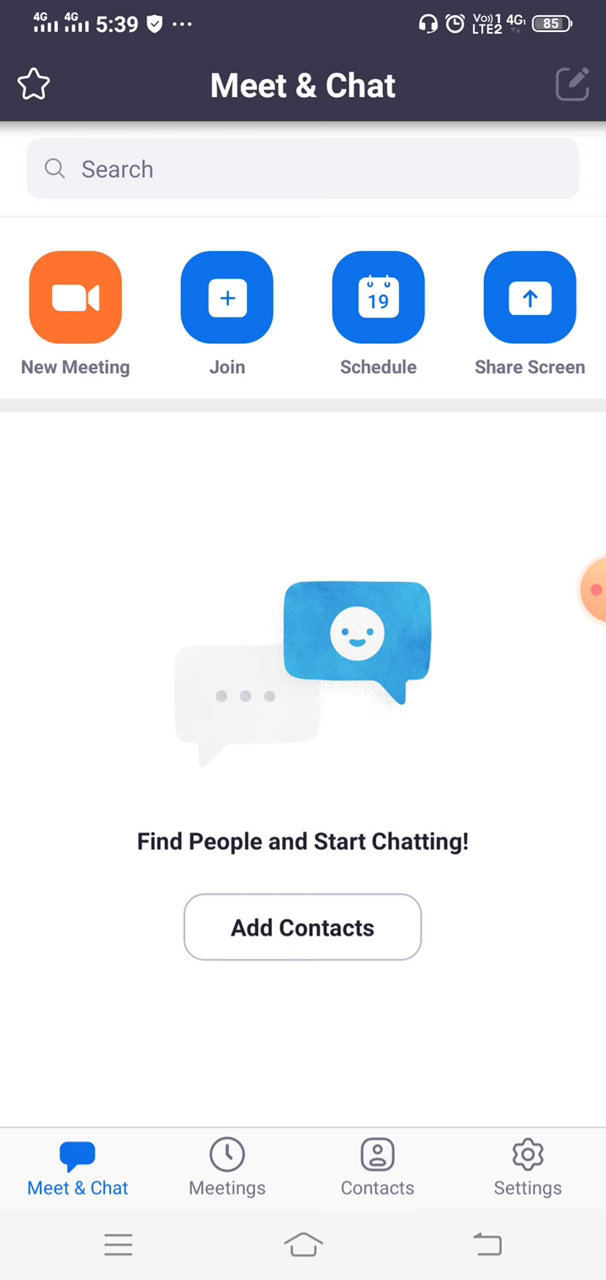
Enable Use Original Sound under Settings > Meeting and return to the main Settings list.
{"action": "left_click", "coordinate": [528, 1164]}
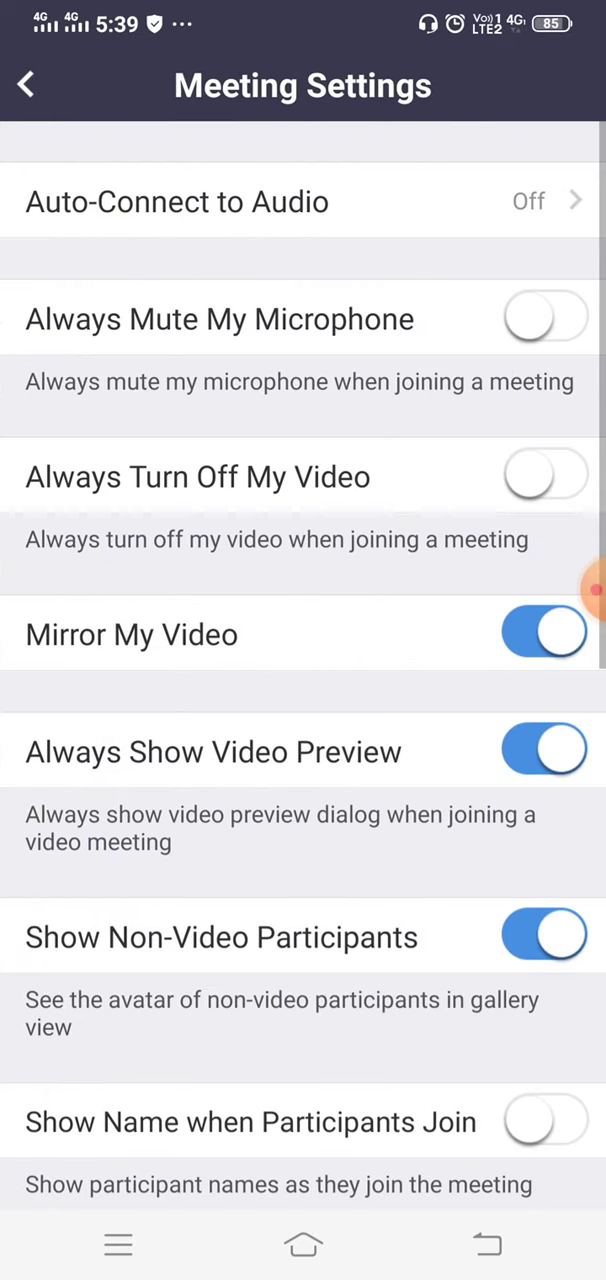
{"action": "scroll", "scroll_direction": "down", "scroll_amount": 3}
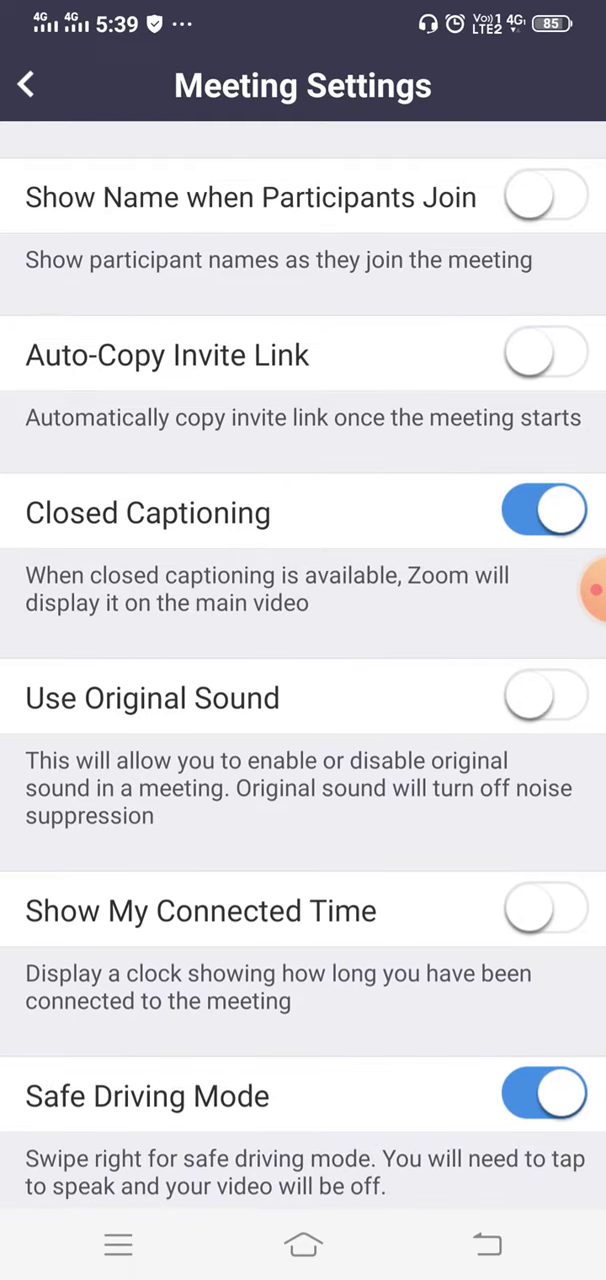
{"action": "left_click", "coordinate": [544, 696]}
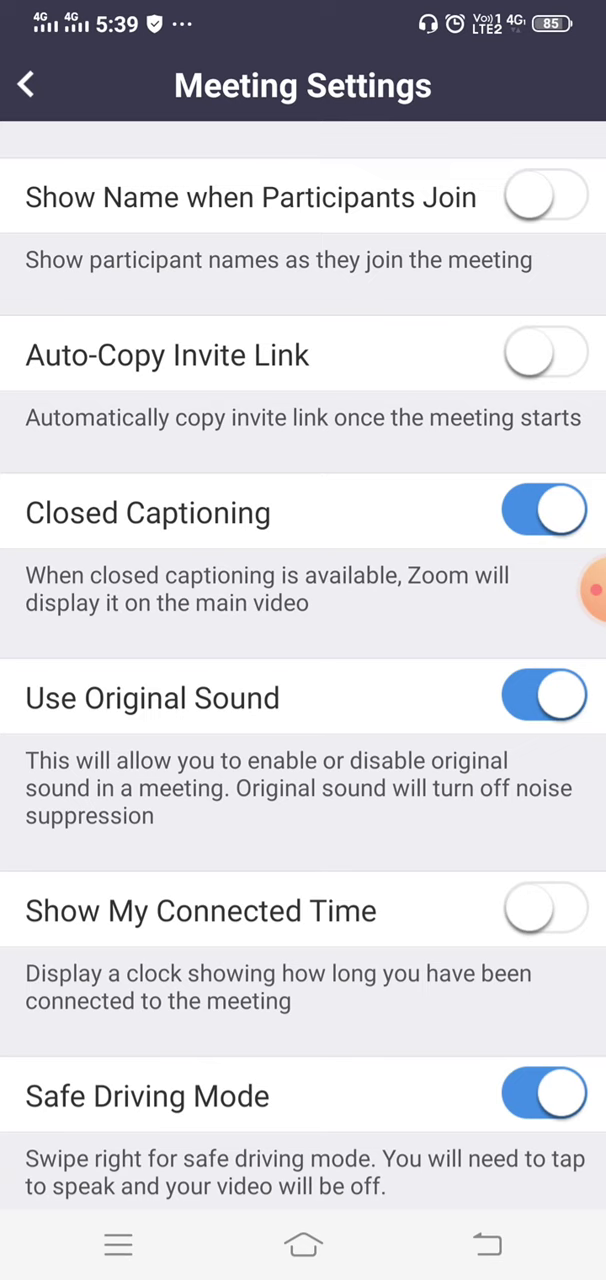
{"action": "left_click", "coordinate": [24, 84]}
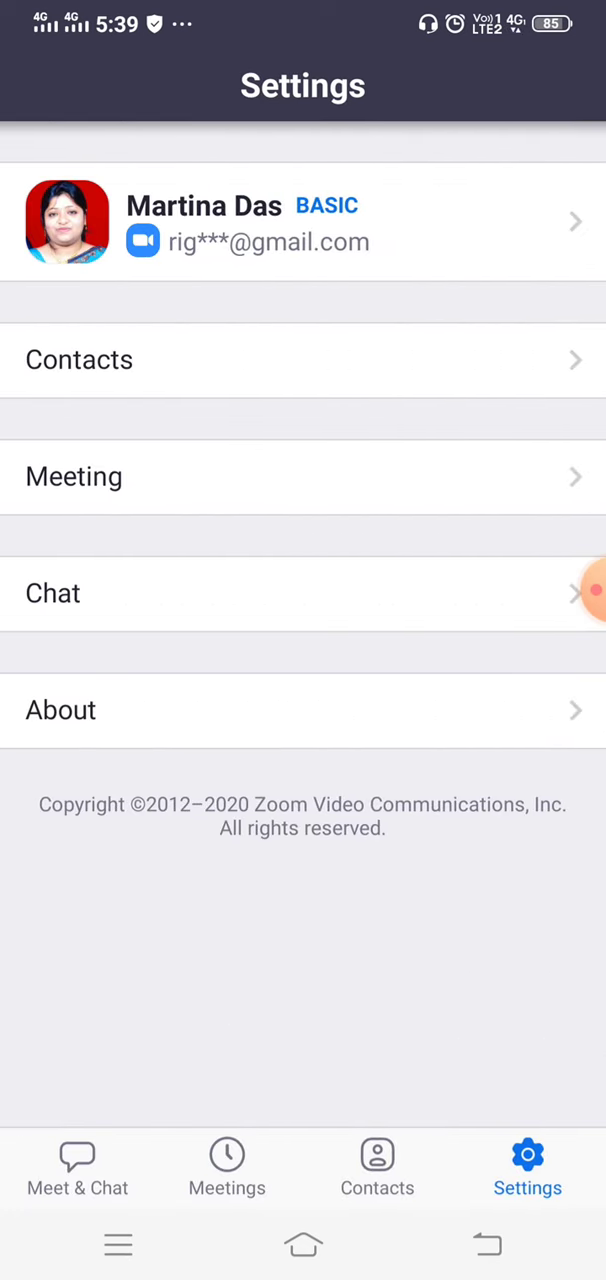
Start a New Meeting from Meet & Chat on the personal meeting ID with video off.
{"action": "left_click", "coordinate": [76, 1164]}
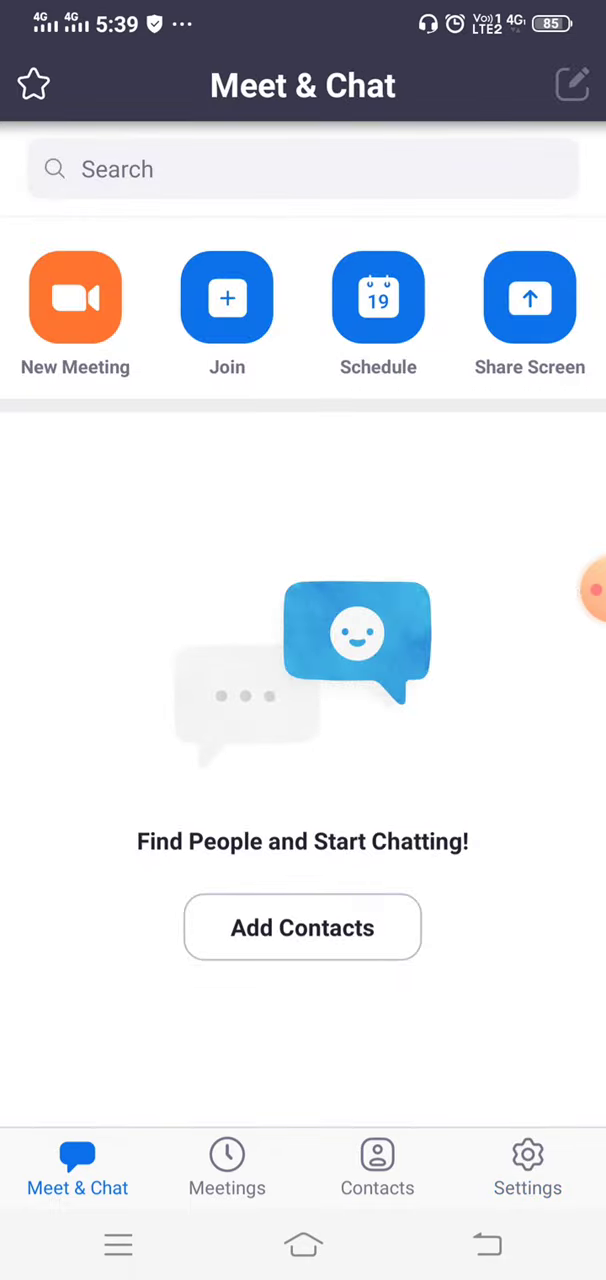
{"action": "left_click", "coordinate": [76, 296]}
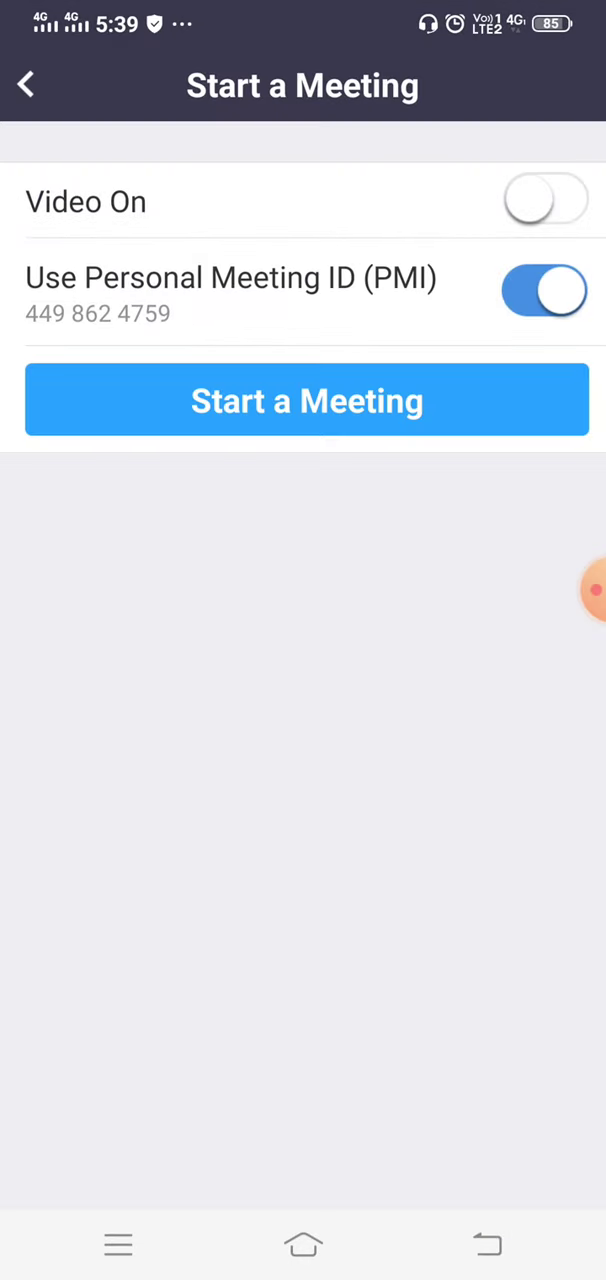
{"action": "left_click", "coordinate": [308, 400]}
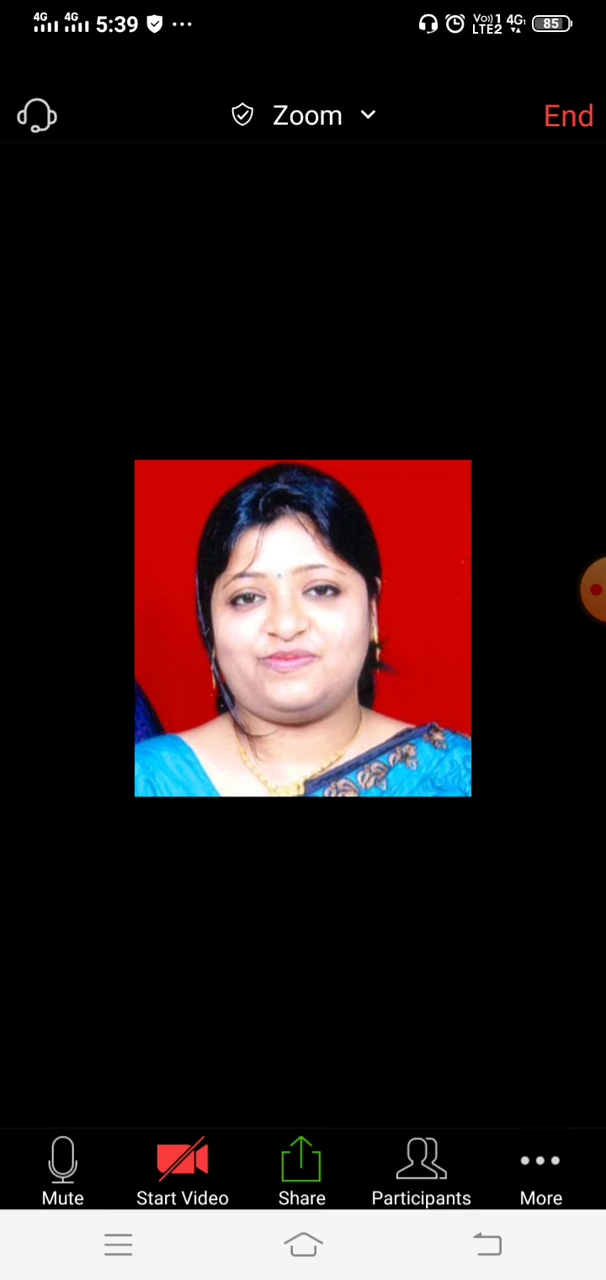
Choose Screen from the meeting's Share options so the screen-capture prompt appears.
{"action": "left_click", "coordinate": [300, 1160]}
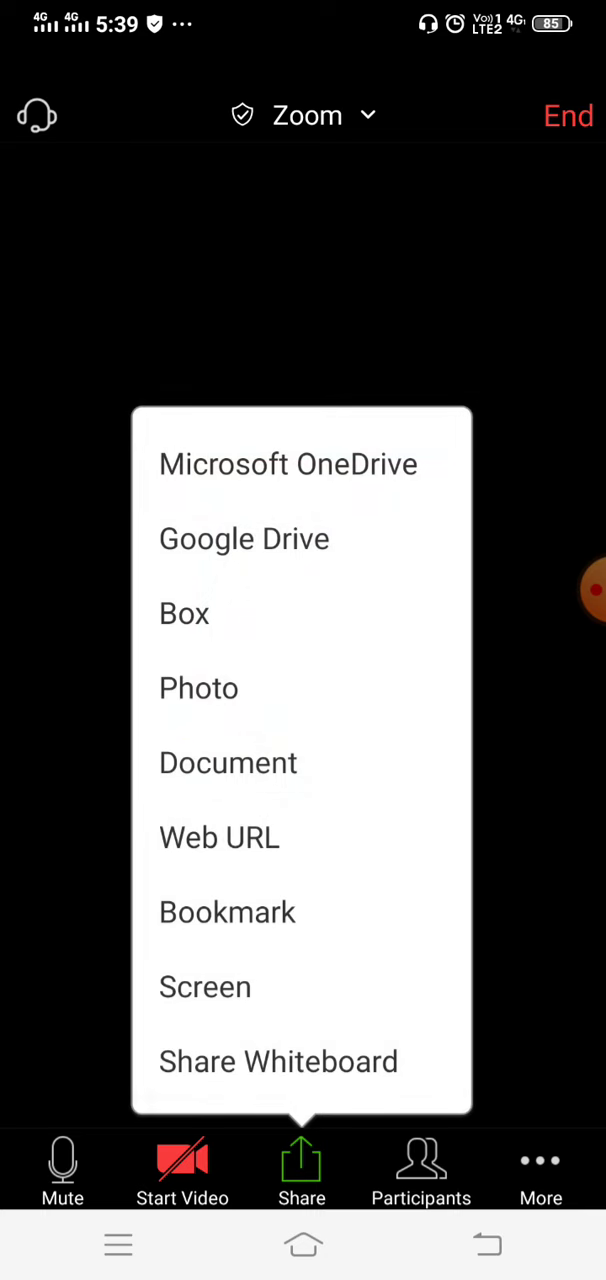
{"action": "left_click", "coordinate": [204, 988]}
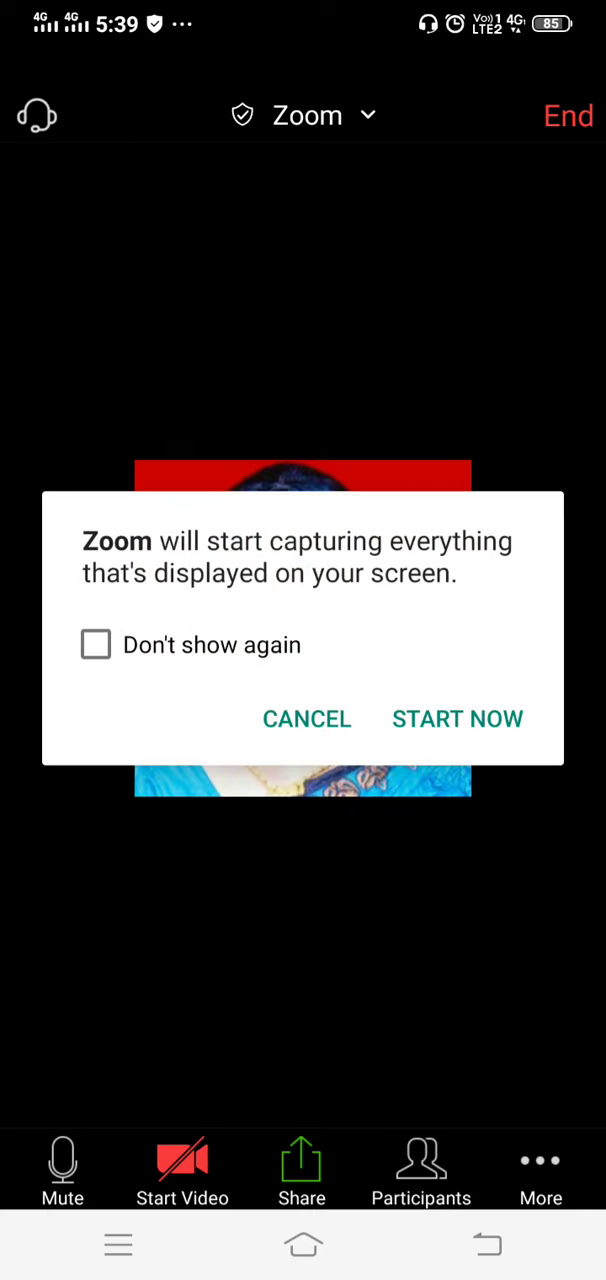